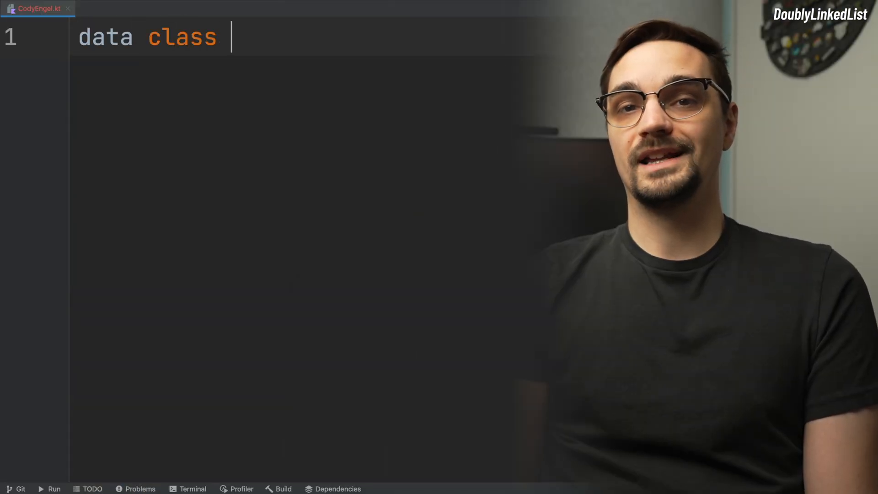
text(Node()
text(var key: Int = -1,)
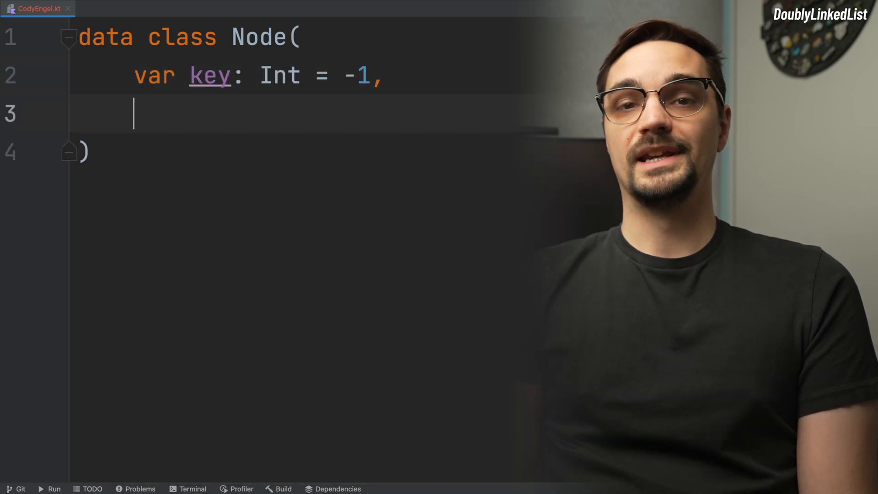
text(var value: I)
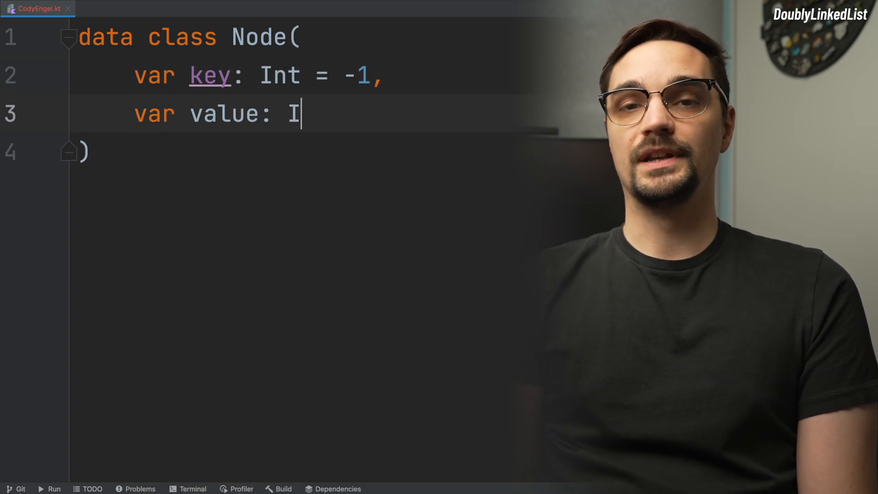
text(nt = -1,)
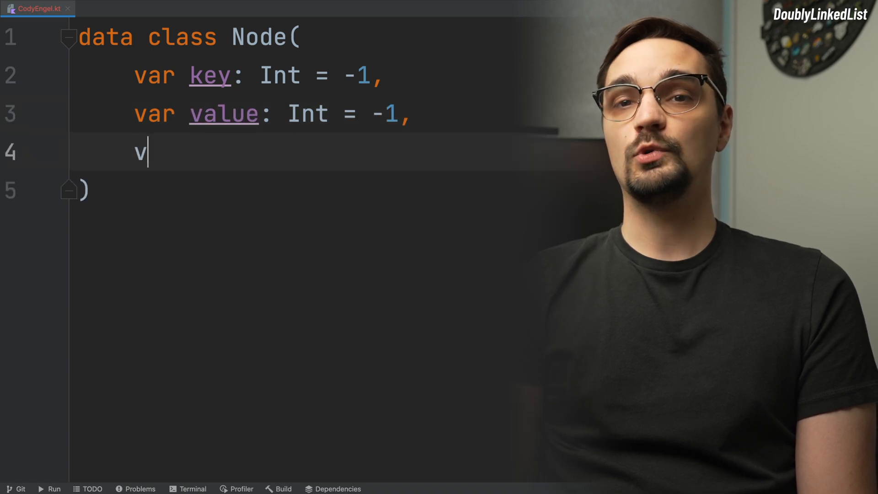
text(ar previous: Node?)
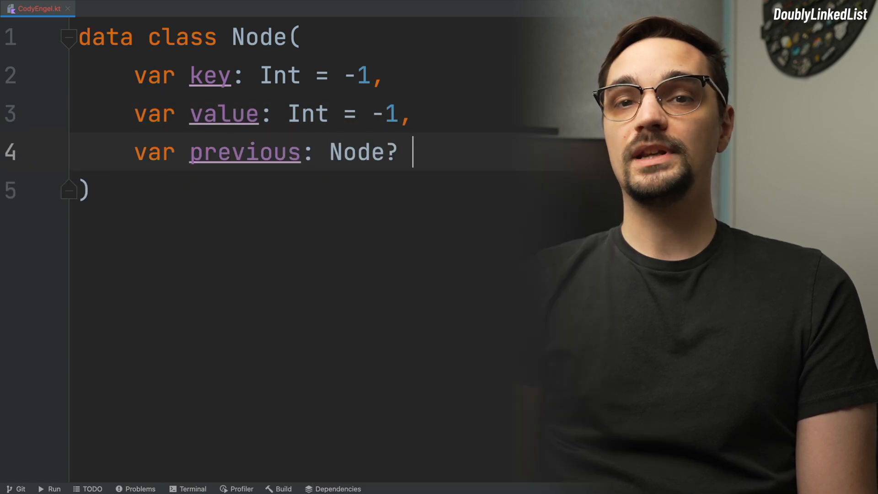